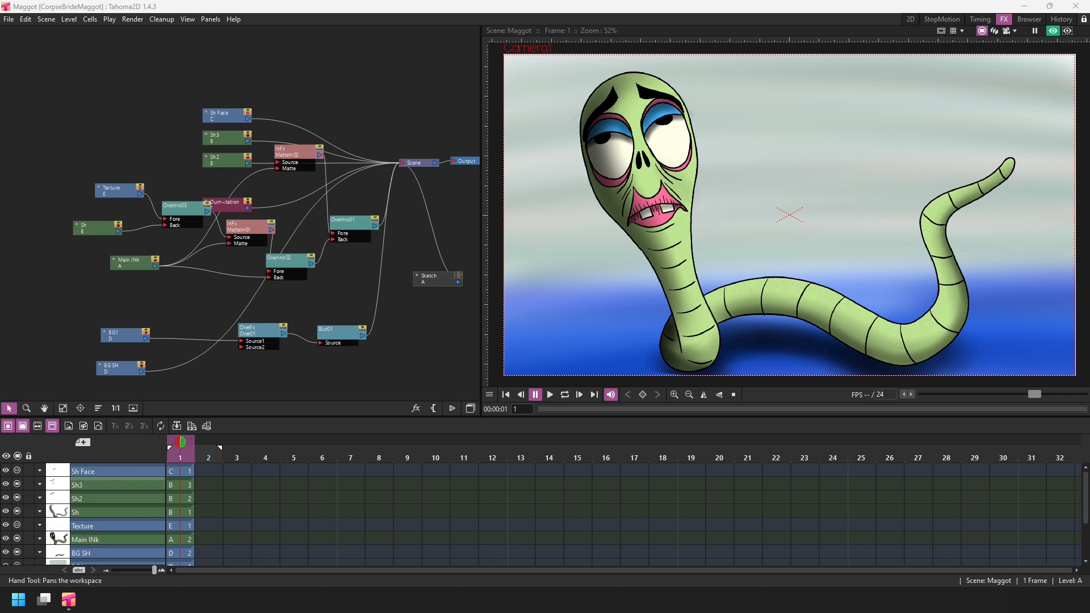
# Browse the schematic's Add FX submenus, then open the FX Browser window.
pyautogui.rightClick(153, 76)
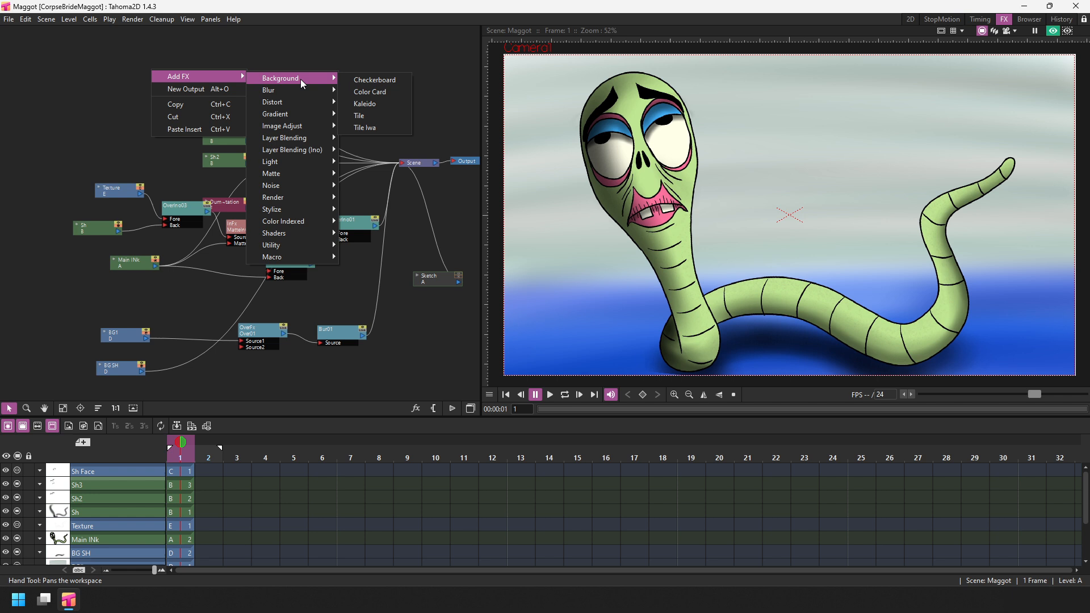
pyautogui.moveTo(292, 107)
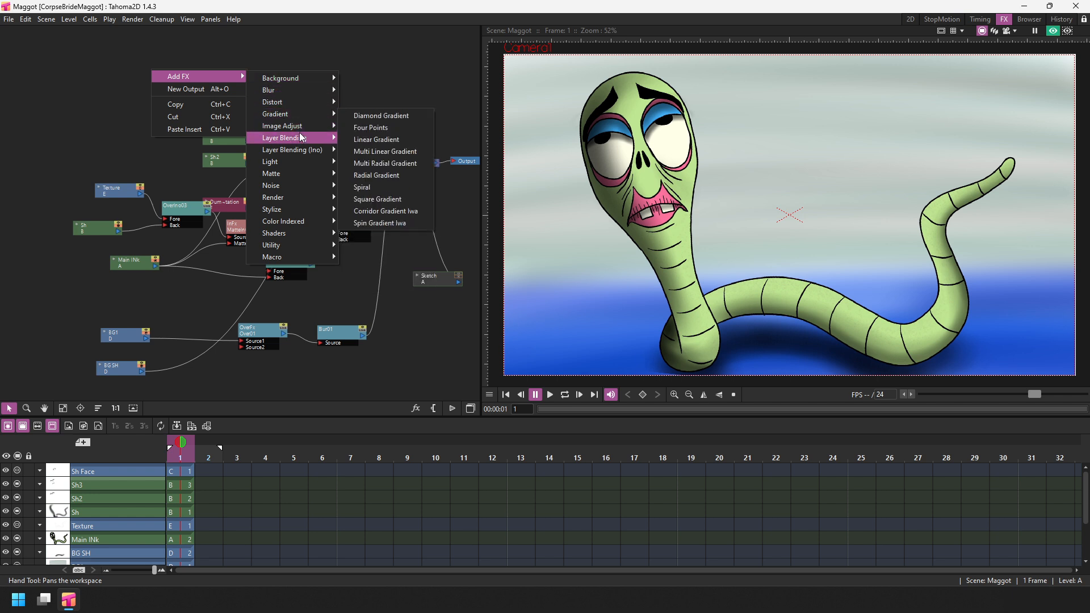
pyautogui.moveTo(300, 150)
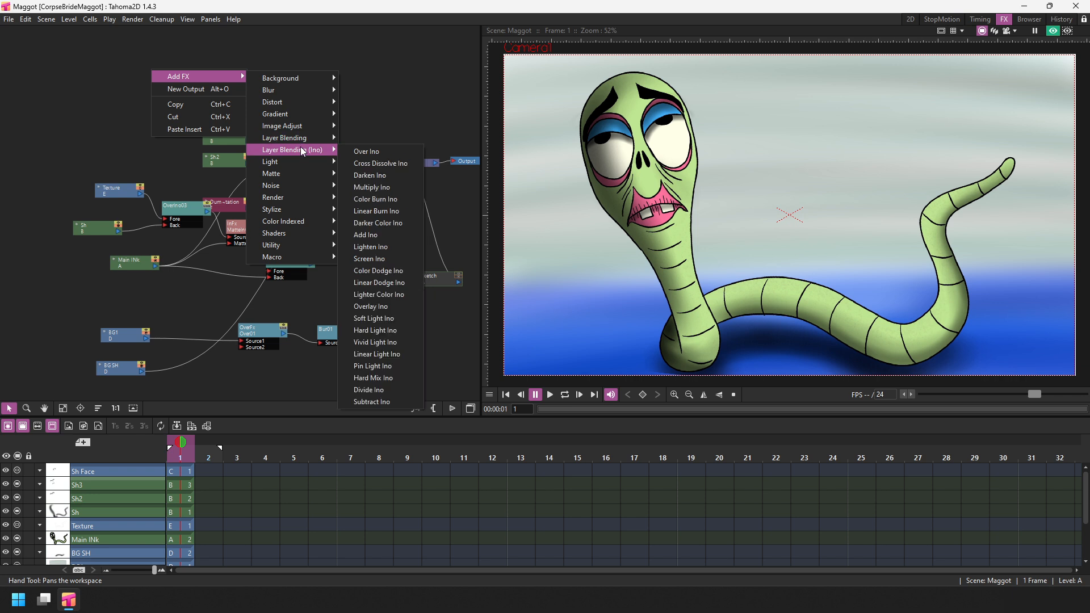
pyautogui.click(159, 162)
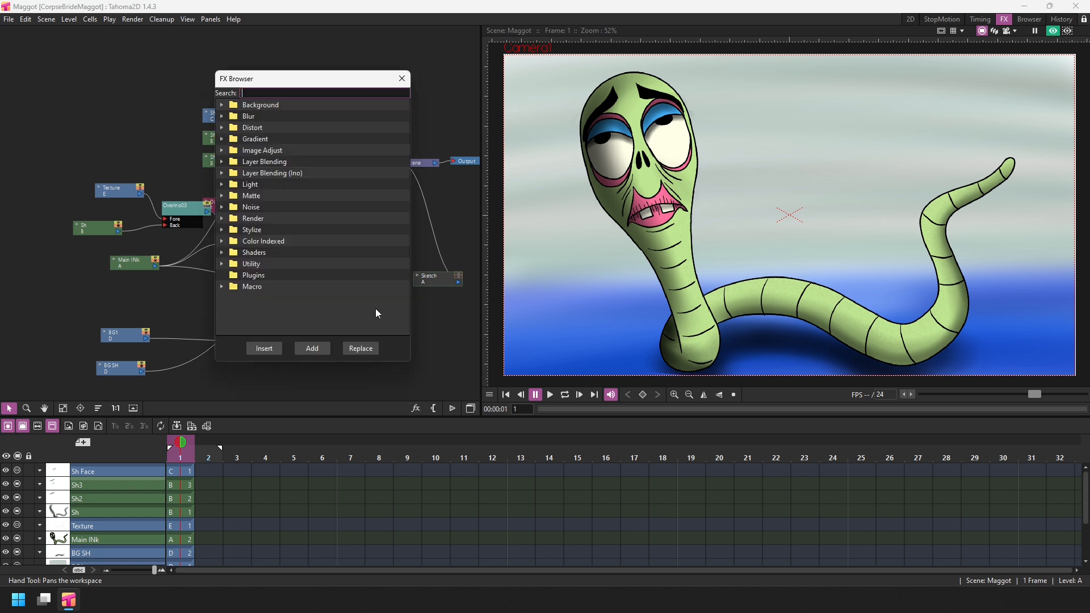
pyautogui.moveTo(319, 87)
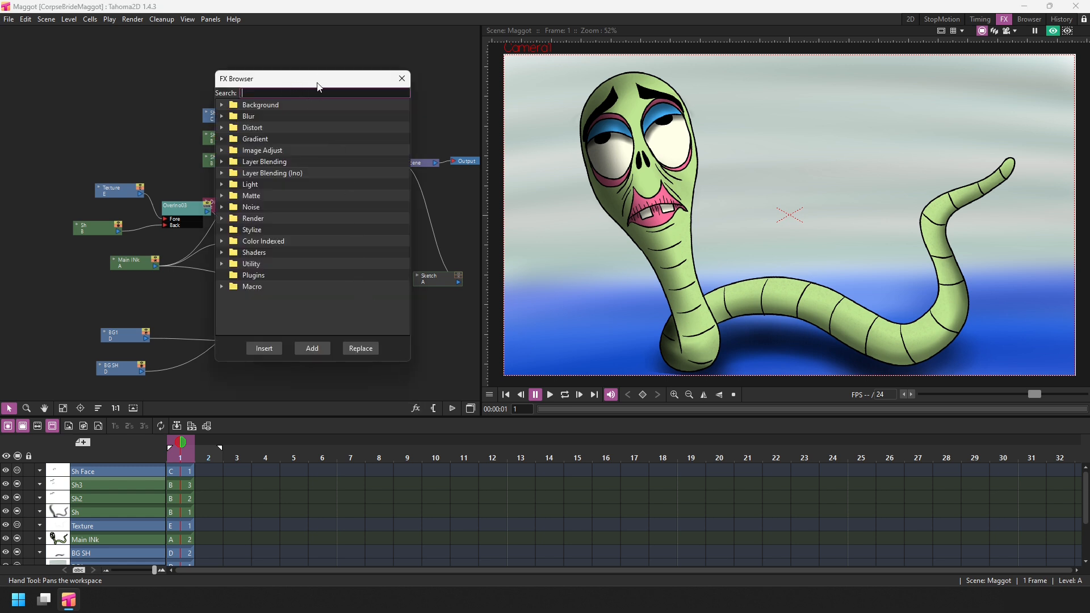
pyautogui.moveTo(348, 52)
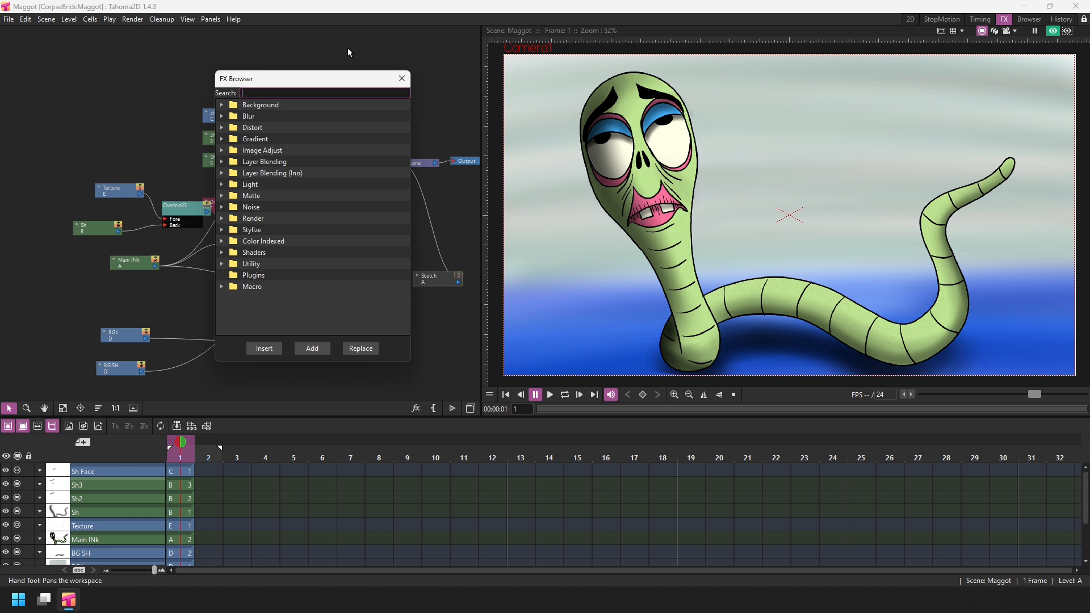
# Filter the FX Browser by searching 'matte', then 'bright', then 'over'.
pyautogui.write('matte')
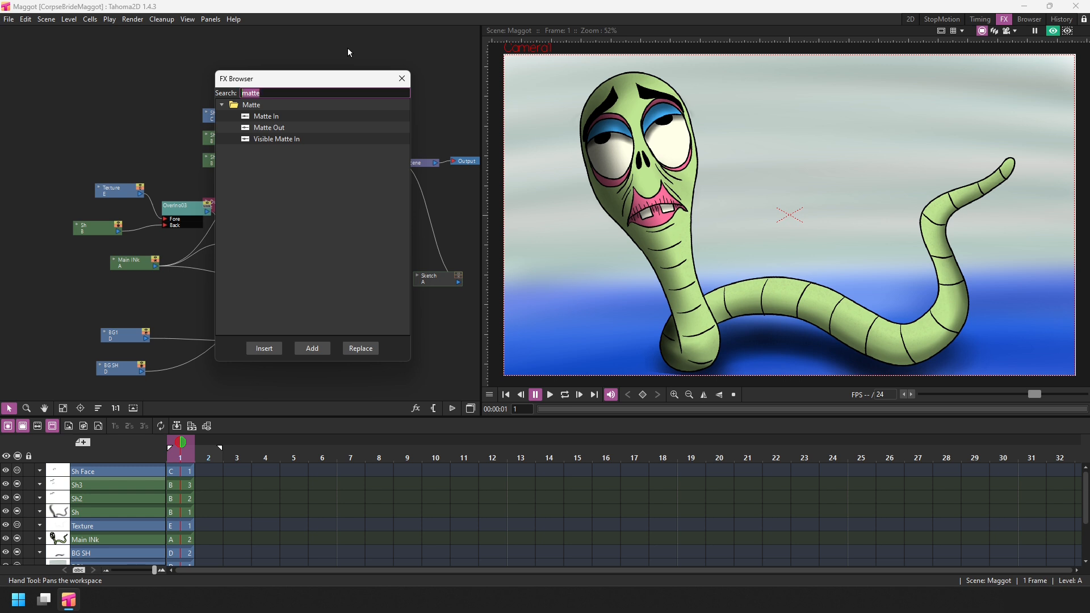
pyautogui.write('bright')
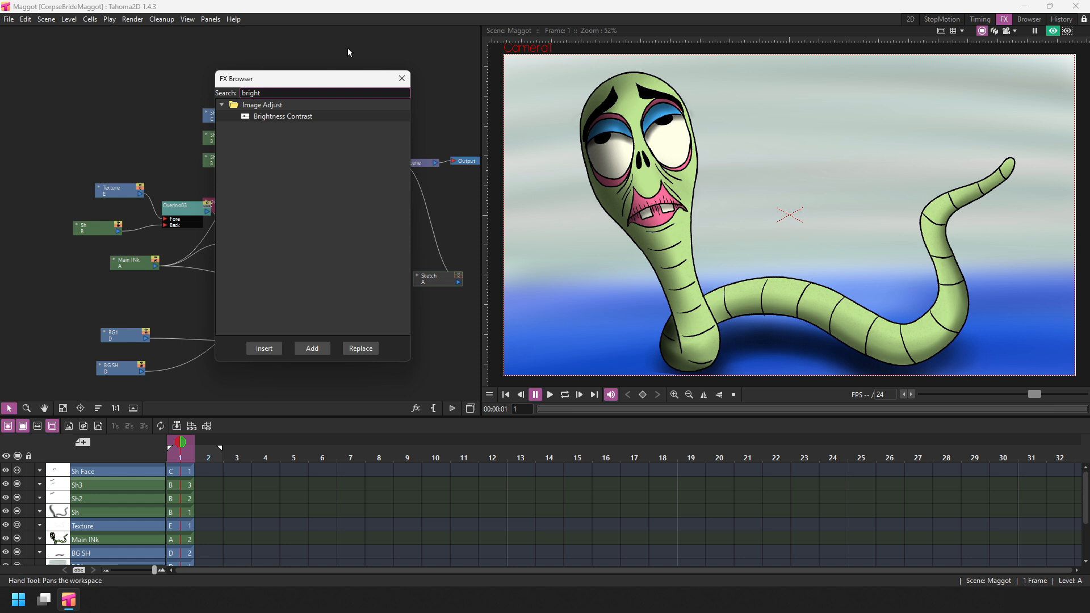
pyautogui.write('over')
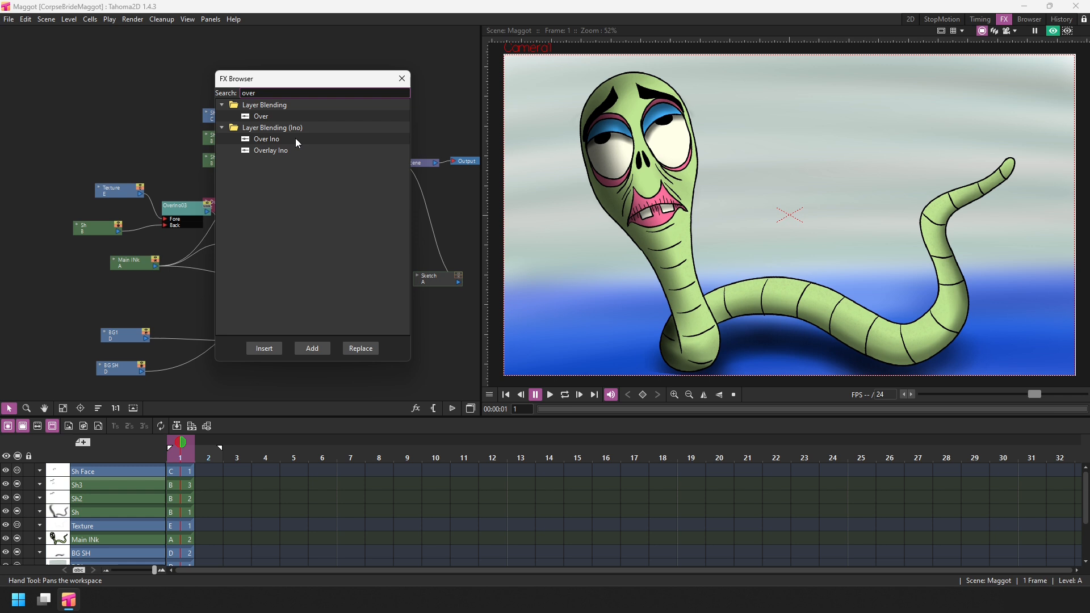
# Add Over Ino and Over effects and link the Over node into Over Ino.
pyautogui.click(266, 138)
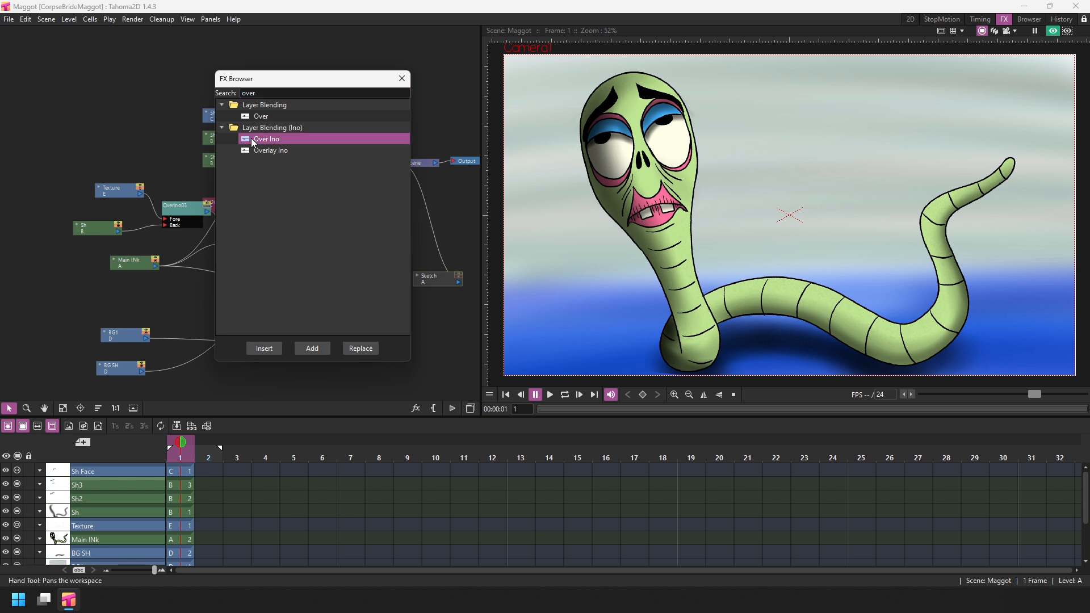
pyautogui.click(312, 348)
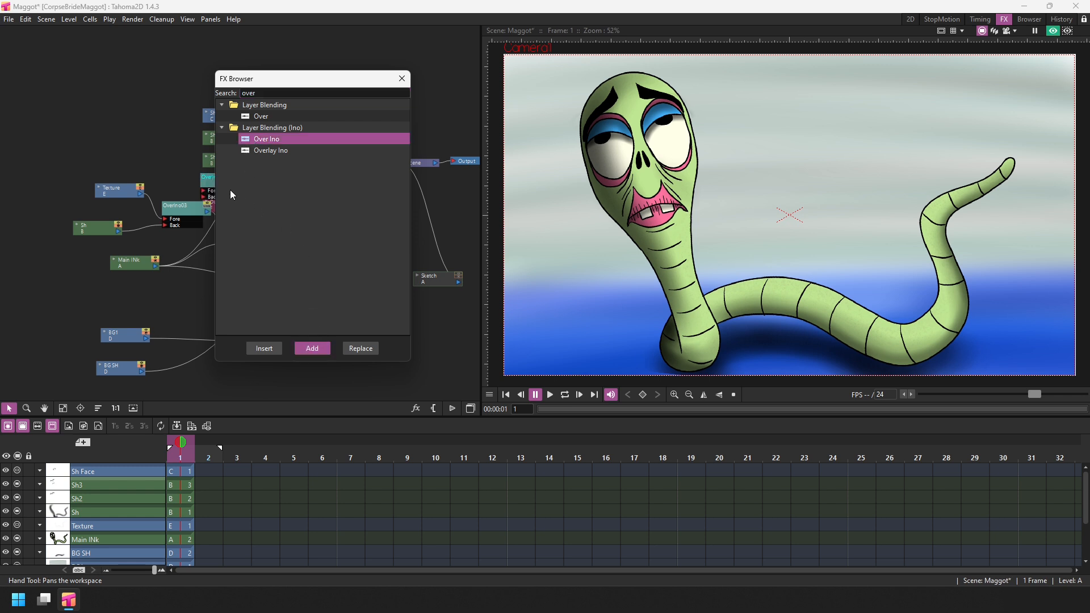
pyautogui.click(312, 348)
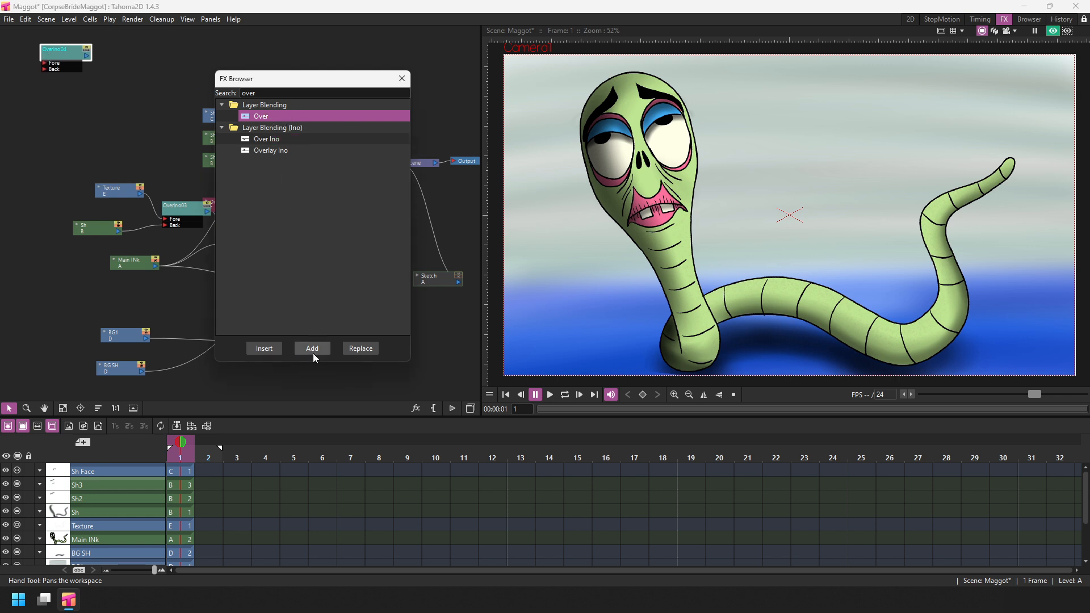
pyautogui.click(311, 348)
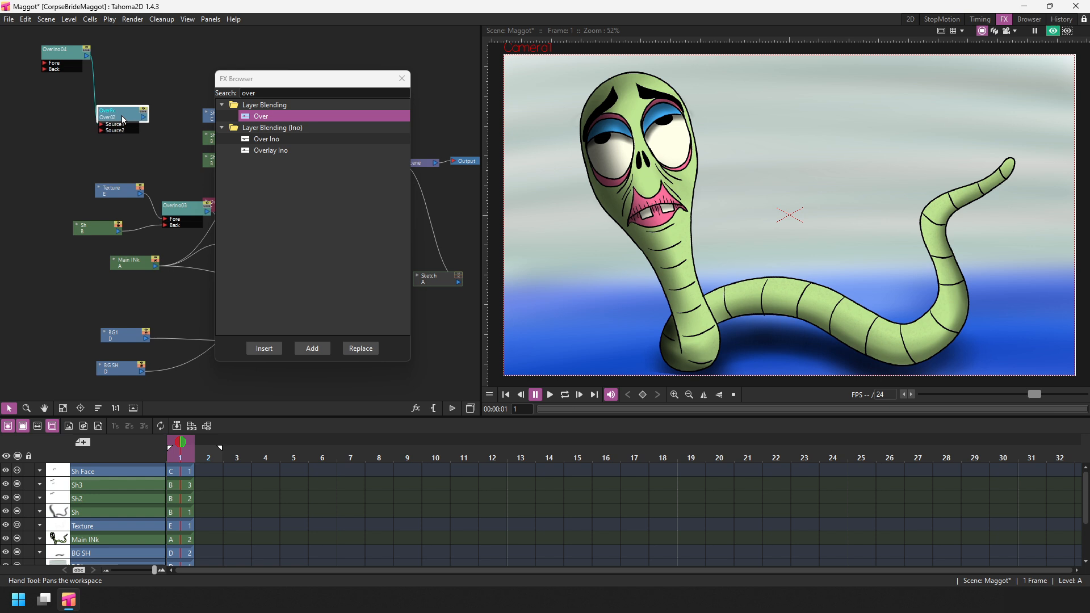
pyautogui.moveTo(120, 112); pyautogui.dragTo(74, 123)
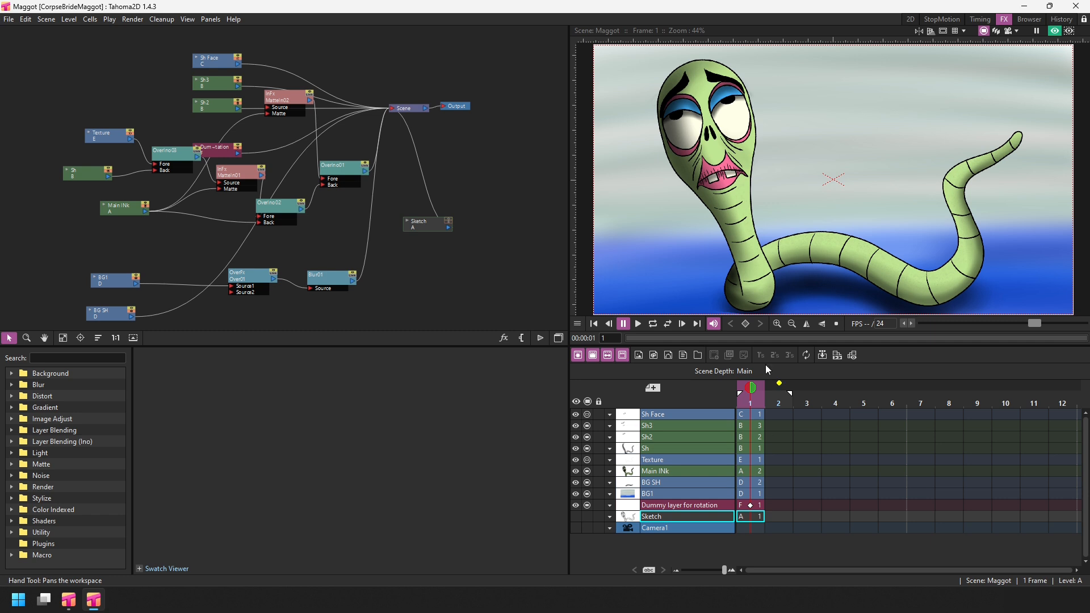
pyautogui.moveTo(504, 338)
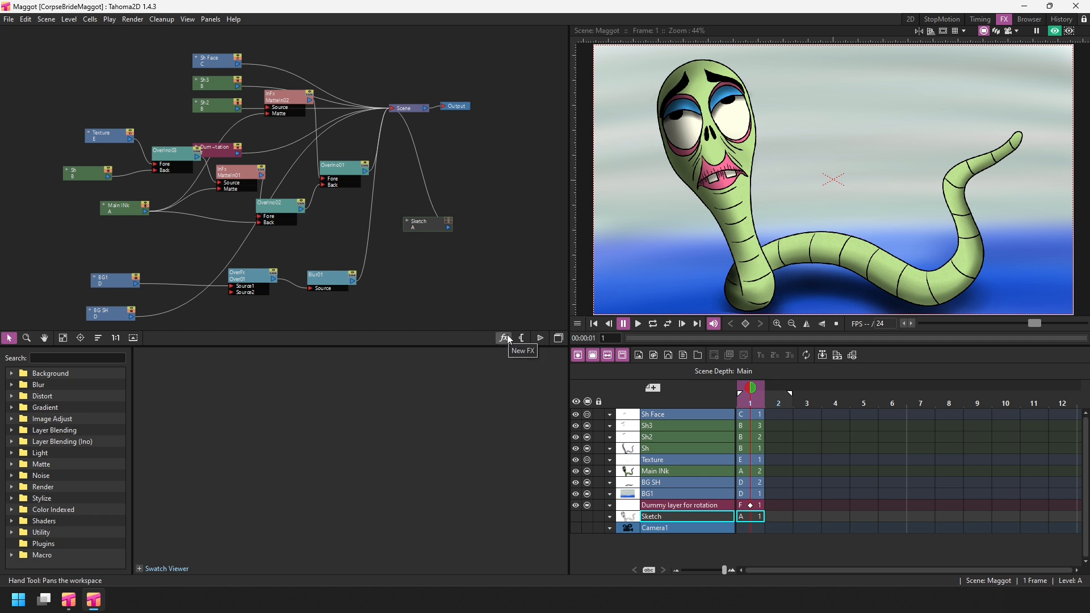
pyautogui.click(503, 337)
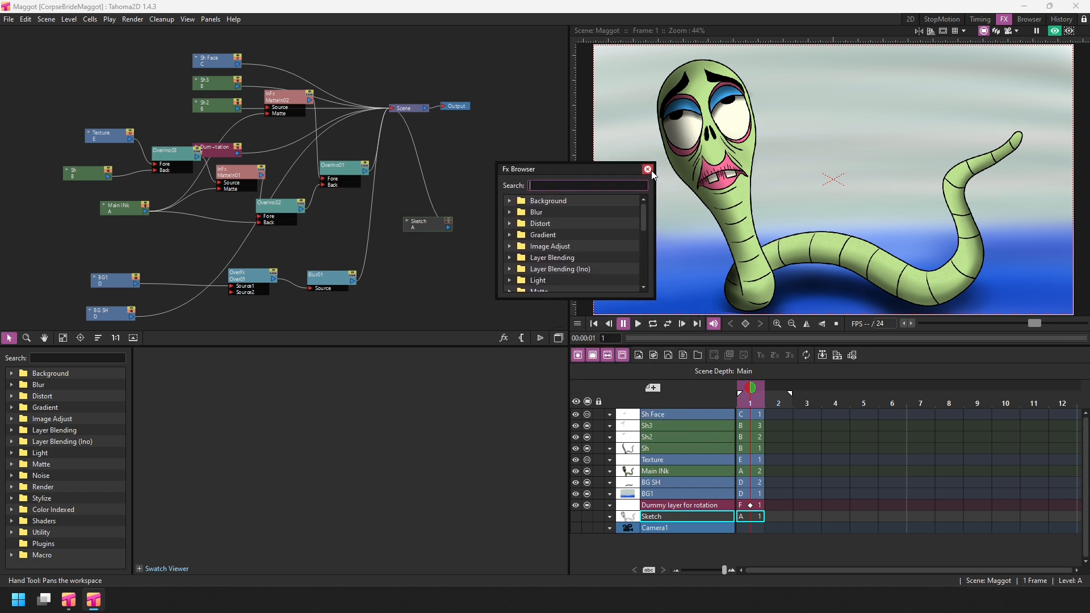
pyautogui.click(647, 169)
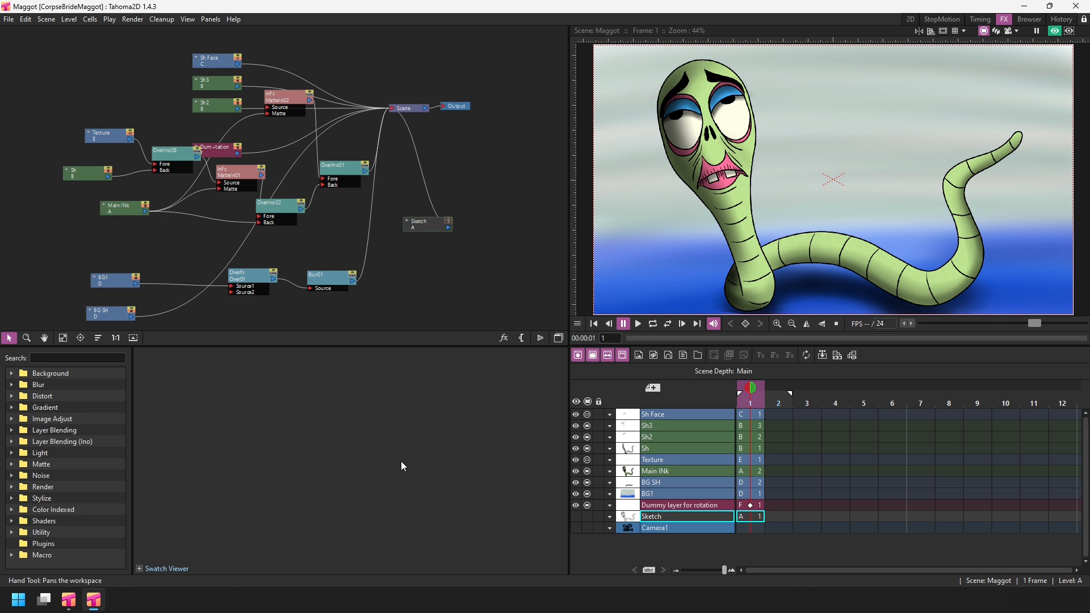
pyautogui.click(78, 358)
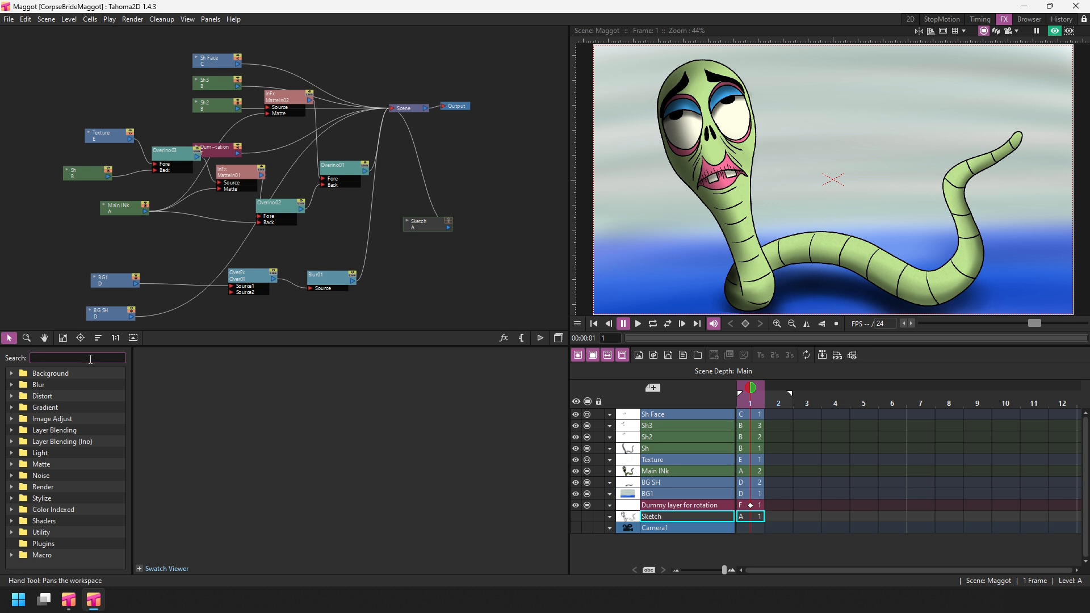
# Search 'bright' and select the Brightness Contrast node that replaced Blur01.
pyautogui.write('bright')
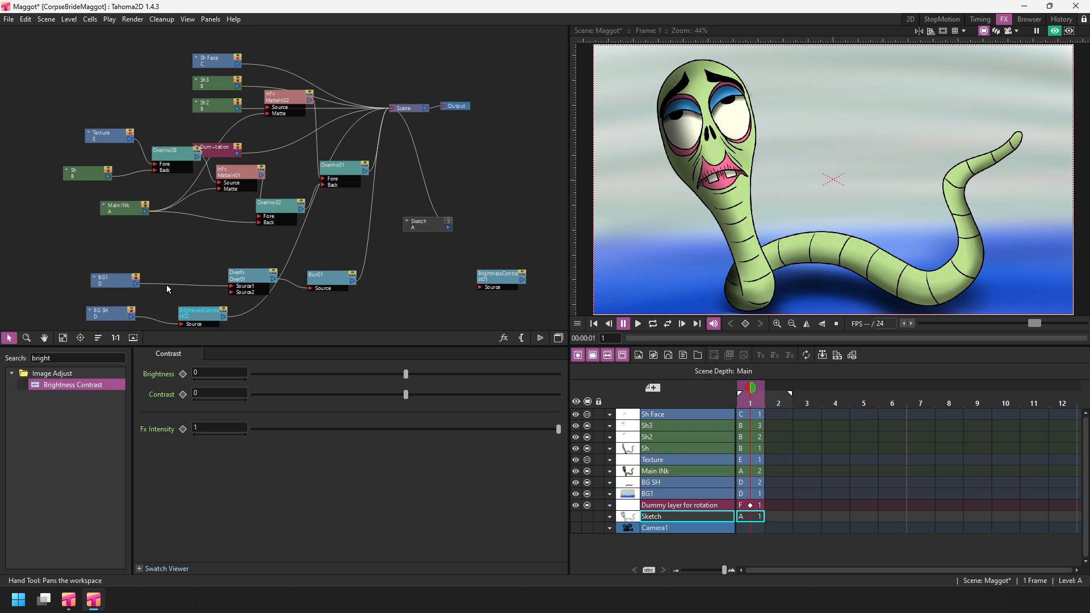
pyautogui.moveTo(158, 298)
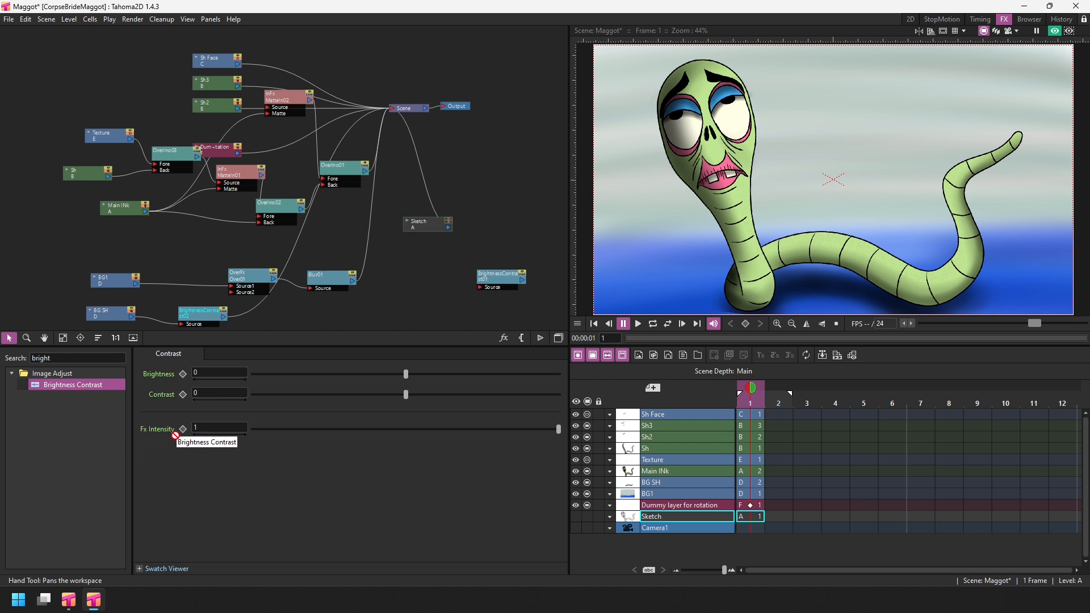
pyautogui.moveTo(328, 283)
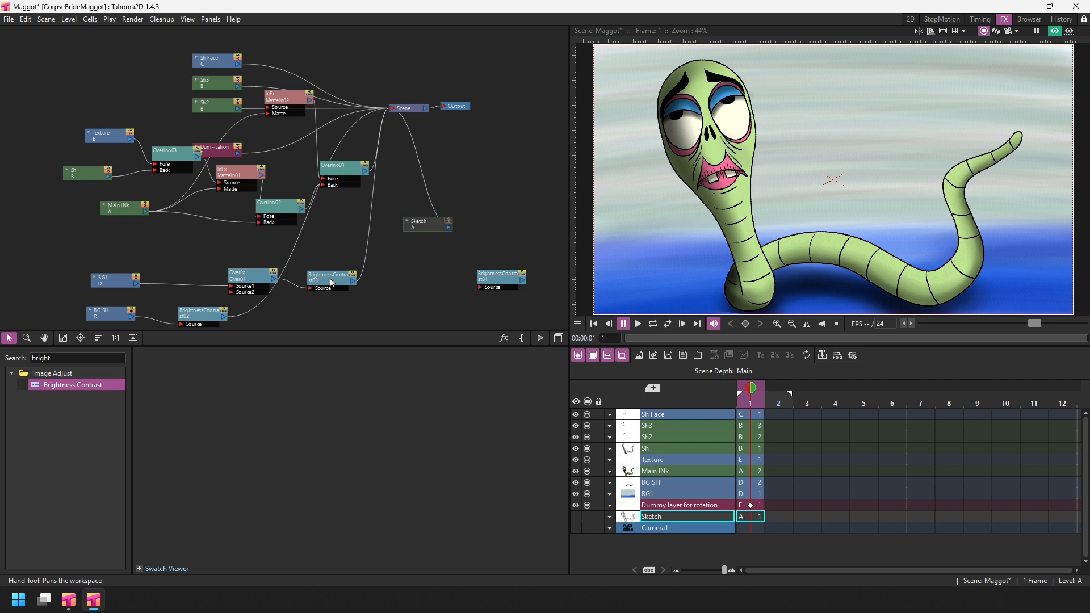
pyautogui.click(330, 277)
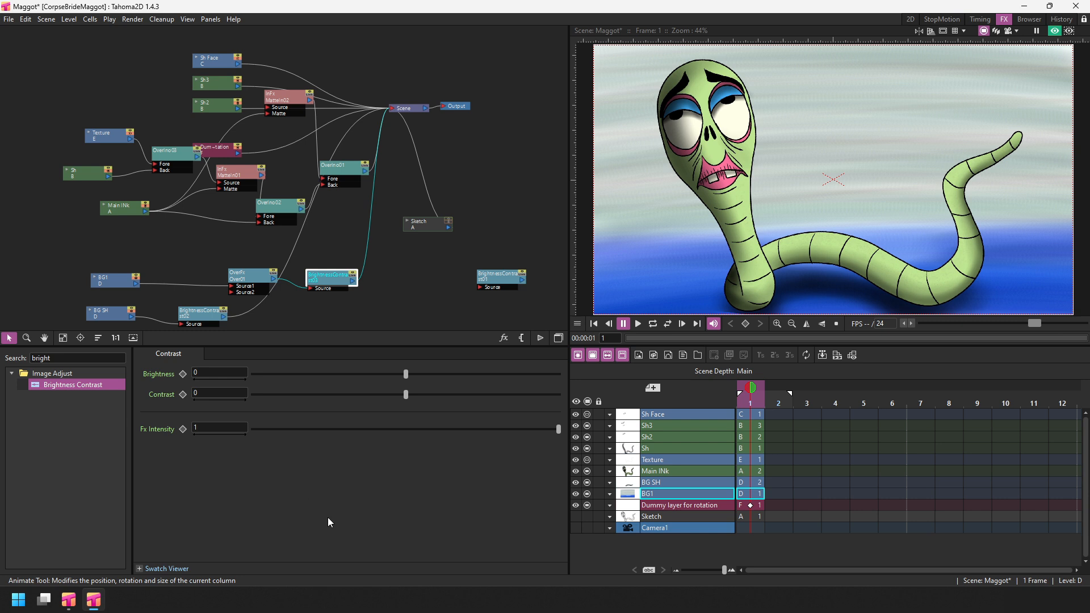
pyautogui.moveTo(337, 479)
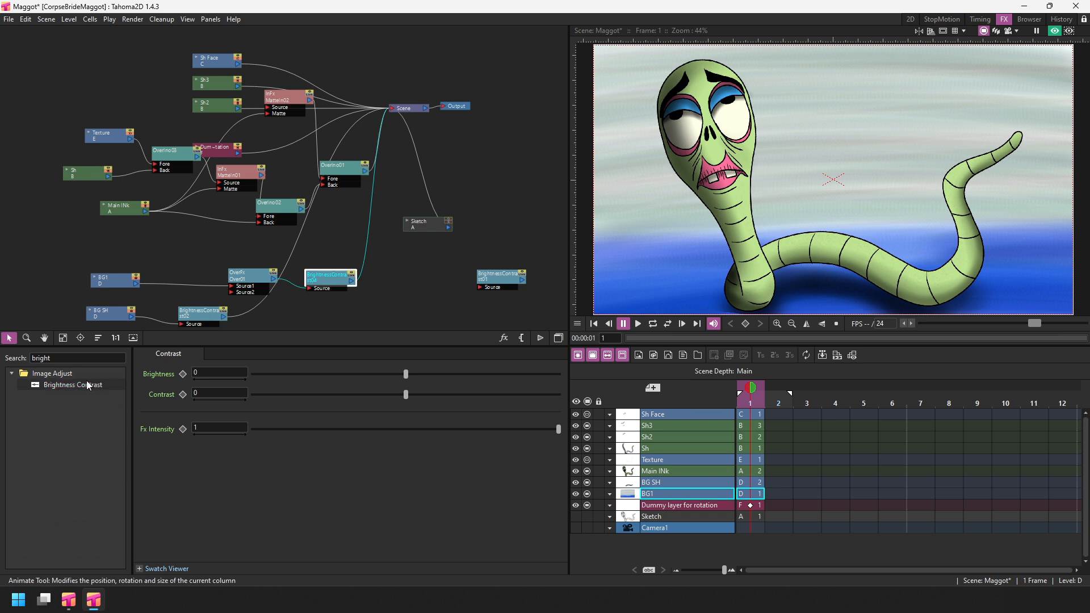
# Search 'level' and swap the node through Adjust Levels, Level Auto Ino, then Level RGBA Ino.
pyautogui.write('level')
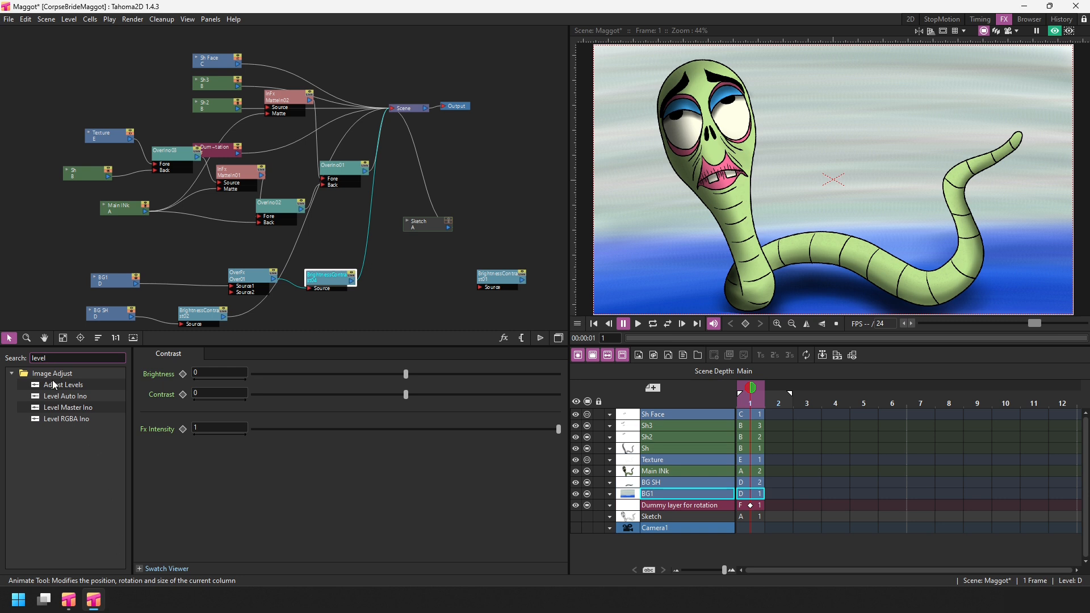
pyautogui.click(328, 277)
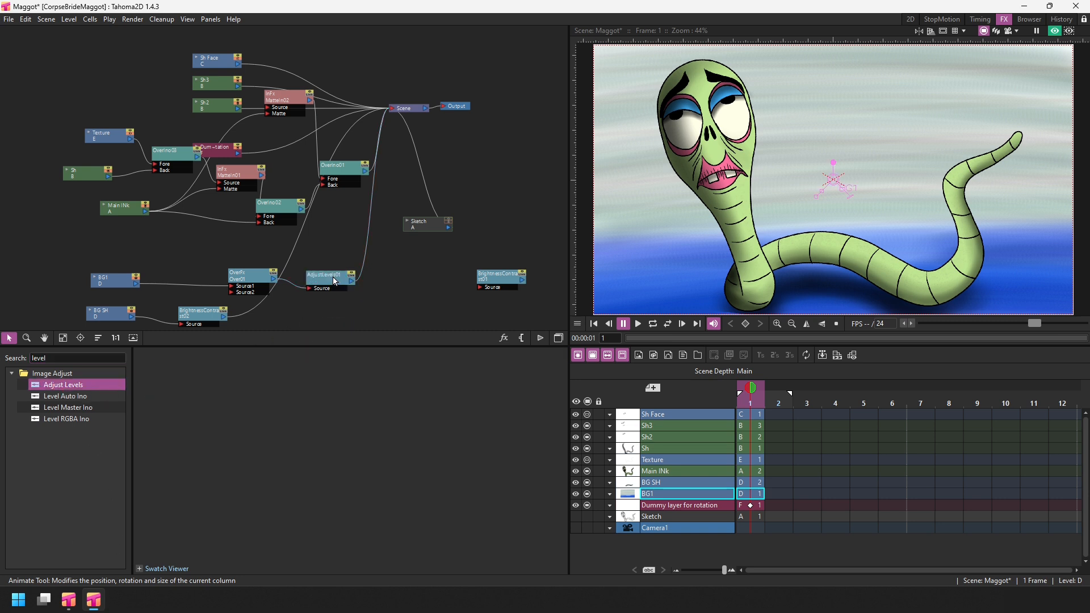
pyautogui.doubleClick(326, 275)
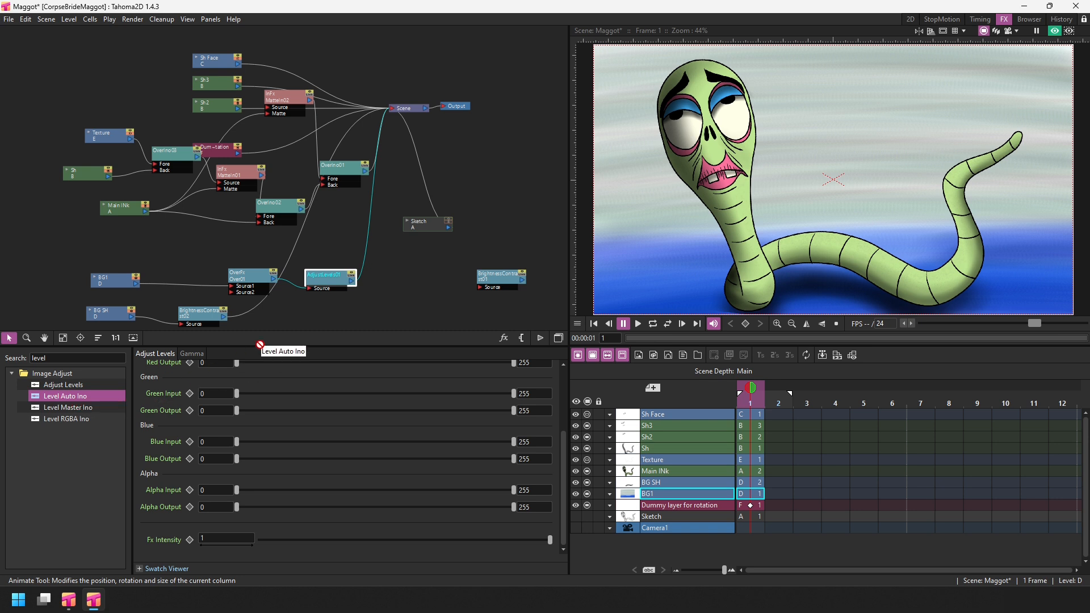
pyautogui.click(328, 276)
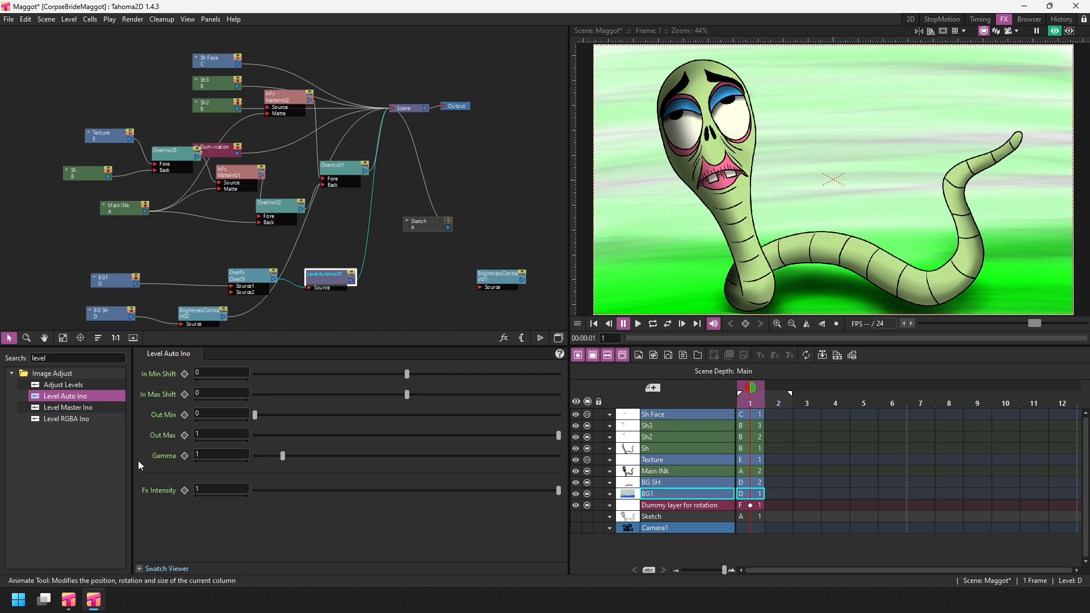
pyautogui.click(67, 419)
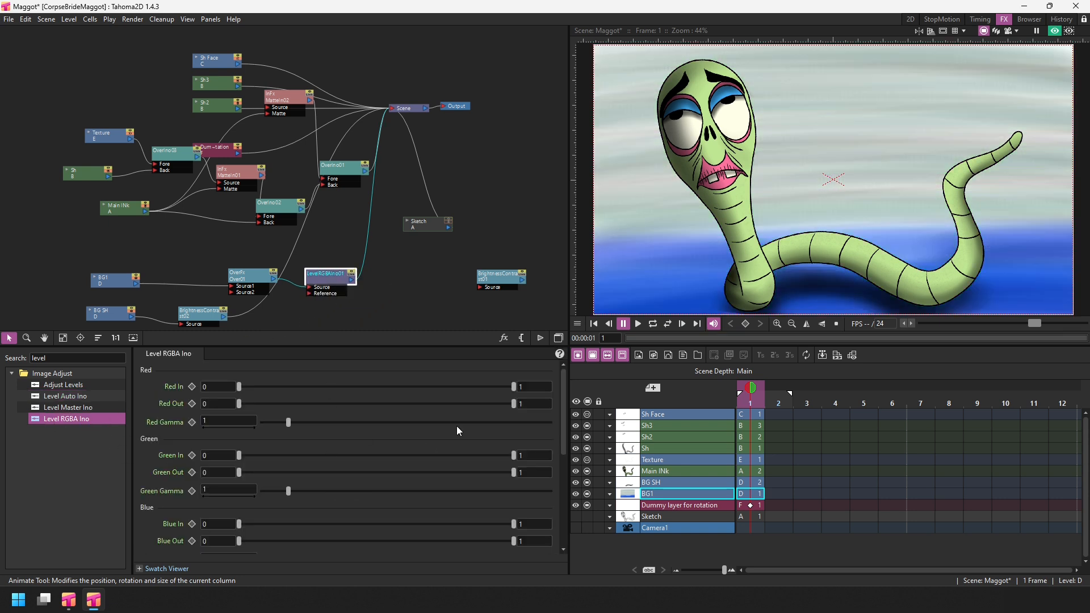
pyautogui.scroll(-3)
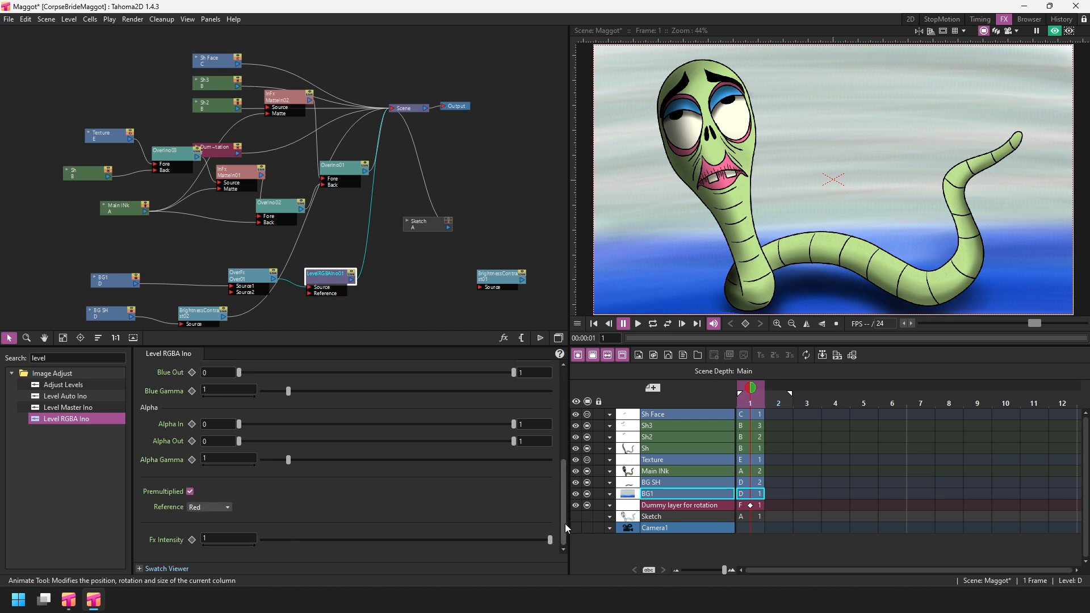